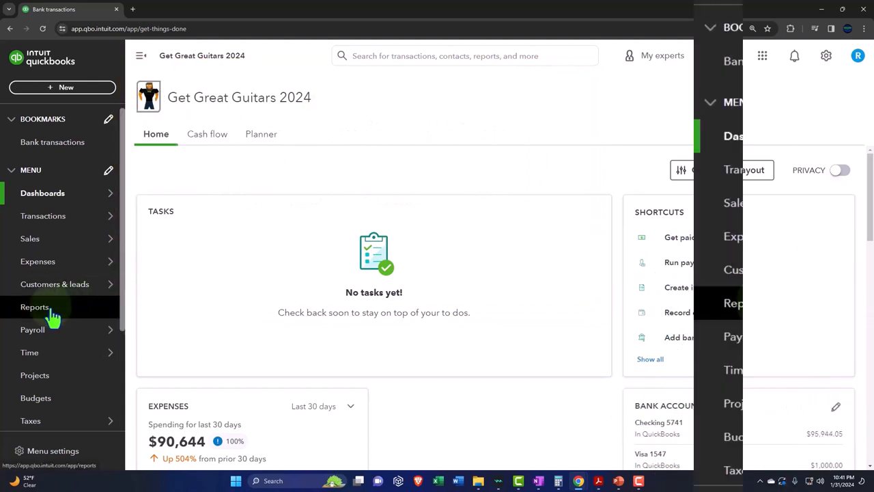
# Step: From Reports, open Balance Sheet, with Profit and Loss and Trial Balance in new tabs
pyautogui.click(35, 307)
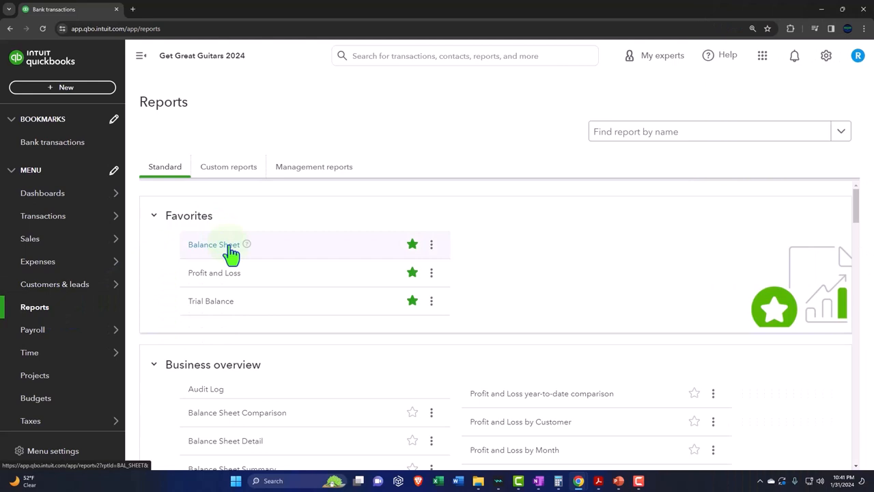
pyautogui.click(213, 244)
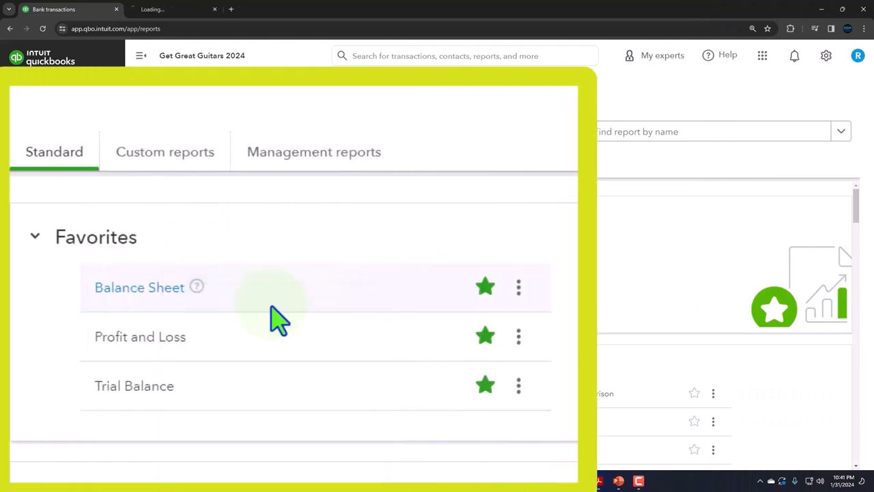
pyautogui.rightClick(140, 337)
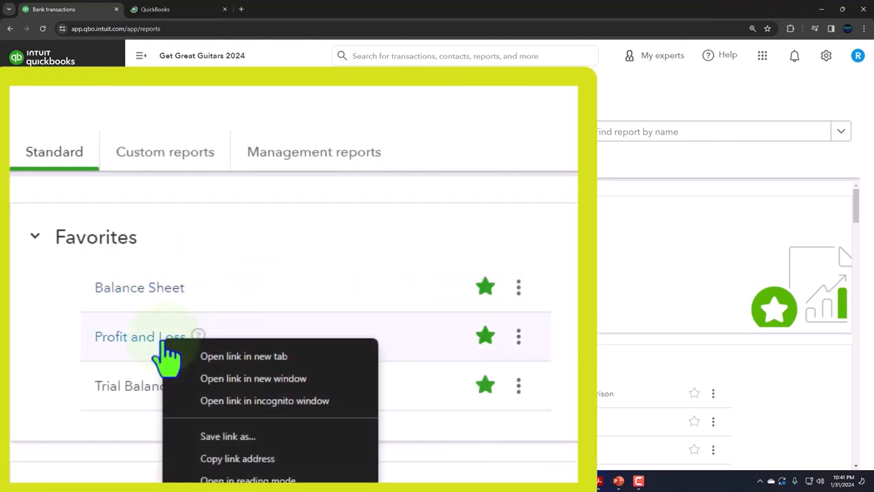
pyautogui.click(244, 356)
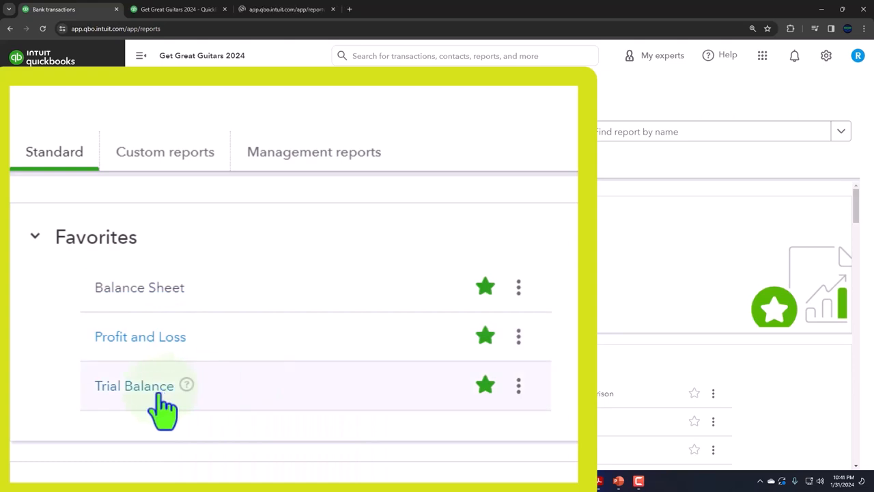
pyautogui.rightClick(134, 386)
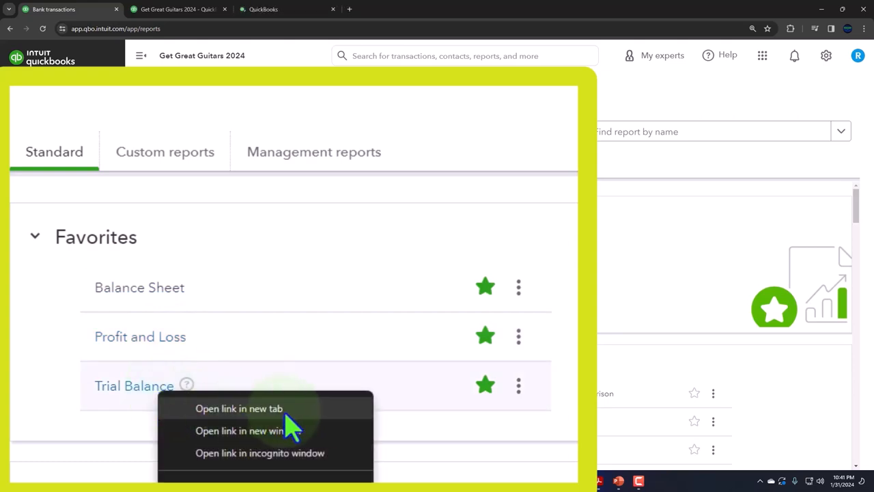
pyautogui.click(239, 408)
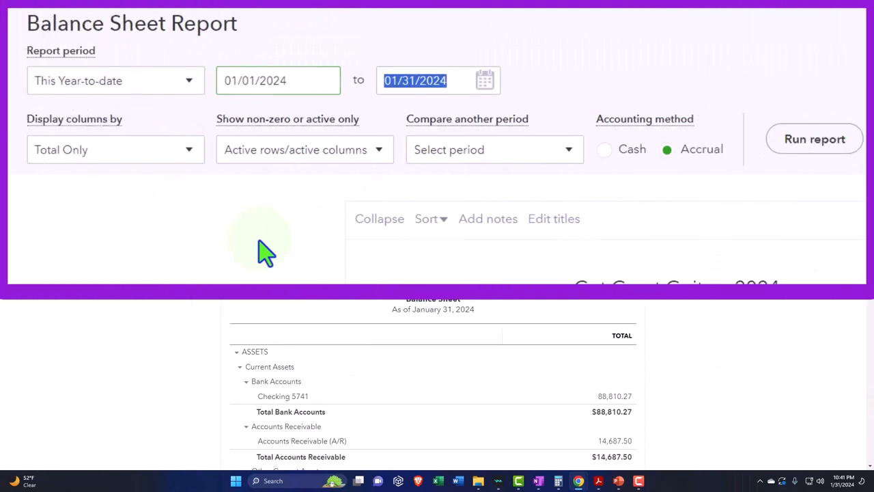
# Step: Set the Balance Sheet end date to 02/29/2024 with monthly columns and rerun it
pyautogui.write('02/29/2024')
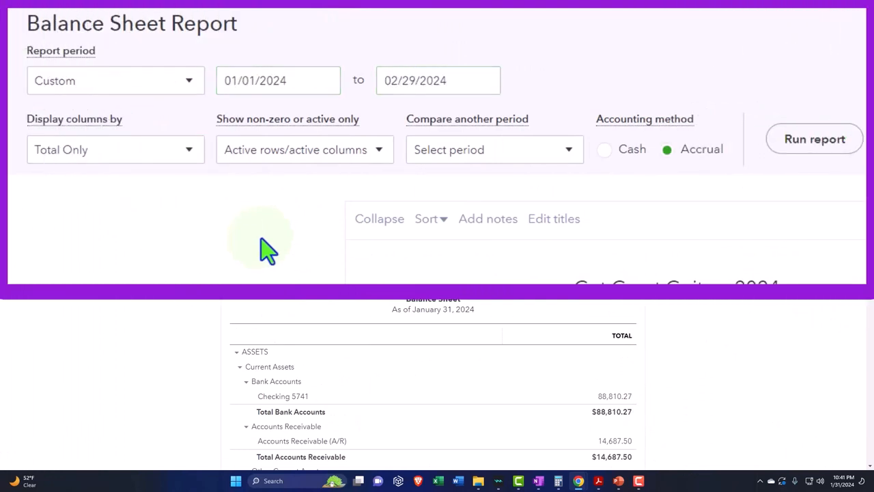
pyautogui.click(115, 149)
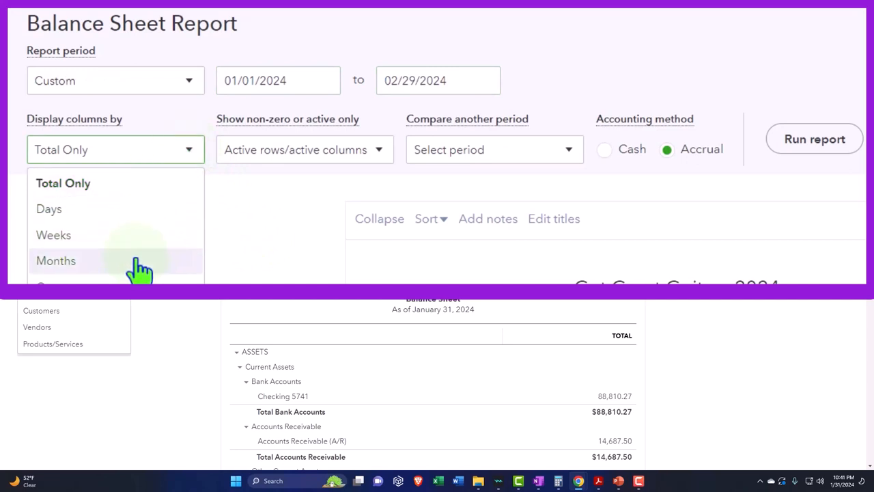
pyautogui.click(55, 260)
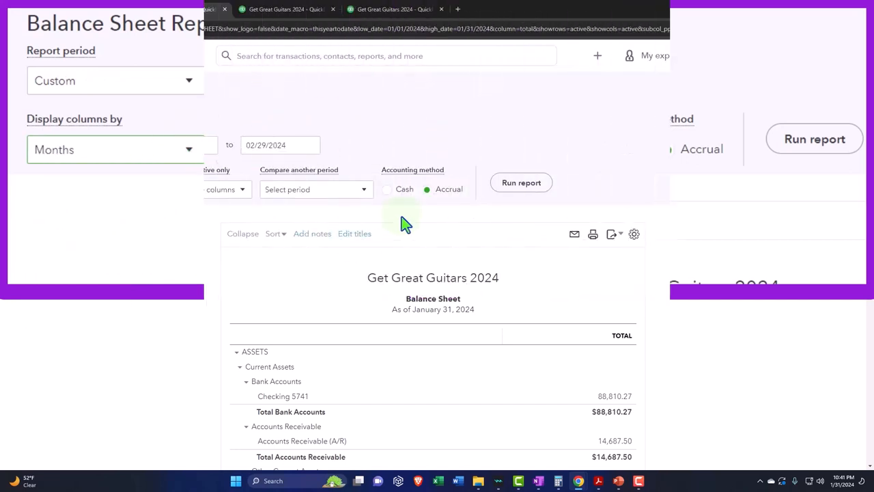
pyautogui.click(521, 183)
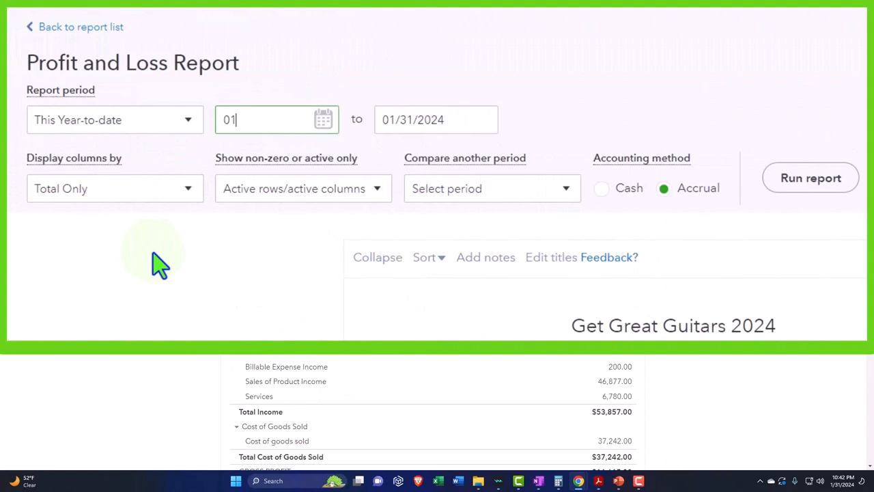
# Step: Rerun the Profit and Loss through 02/29/2024 with columns split by month
pyautogui.write('0229')
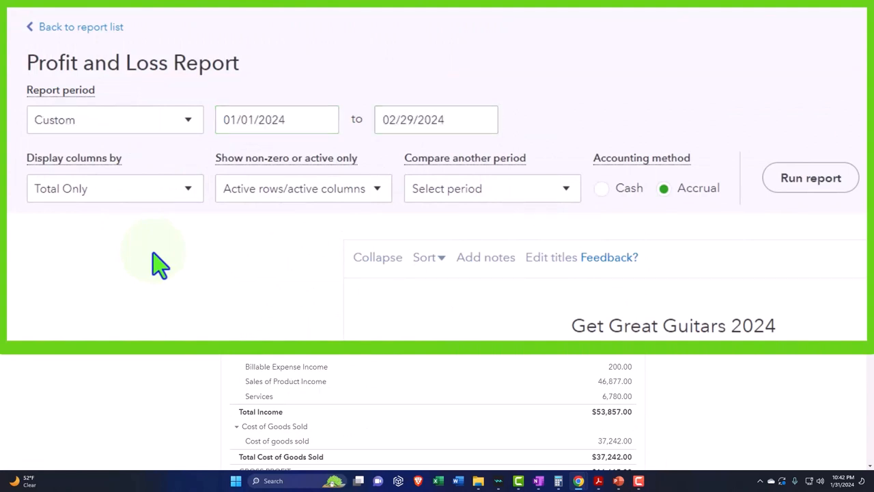
pyautogui.click(114, 188)
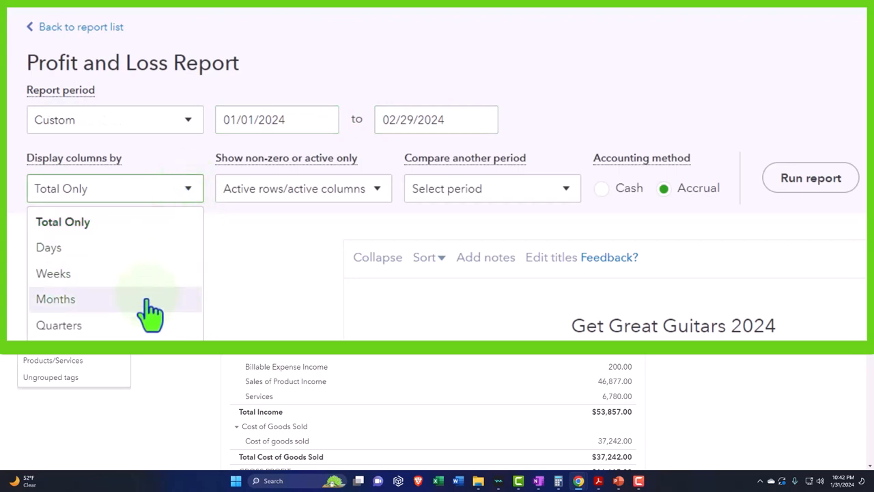
pyautogui.click(56, 299)
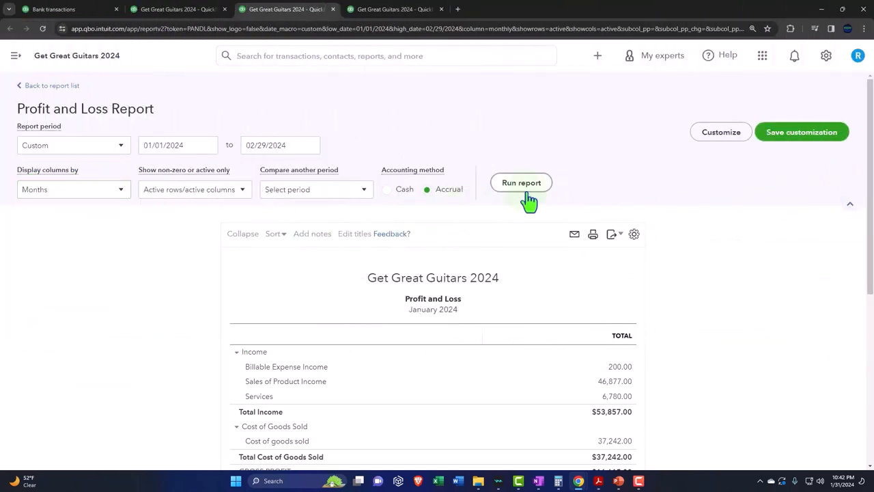
pyautogui.click(393, 9)
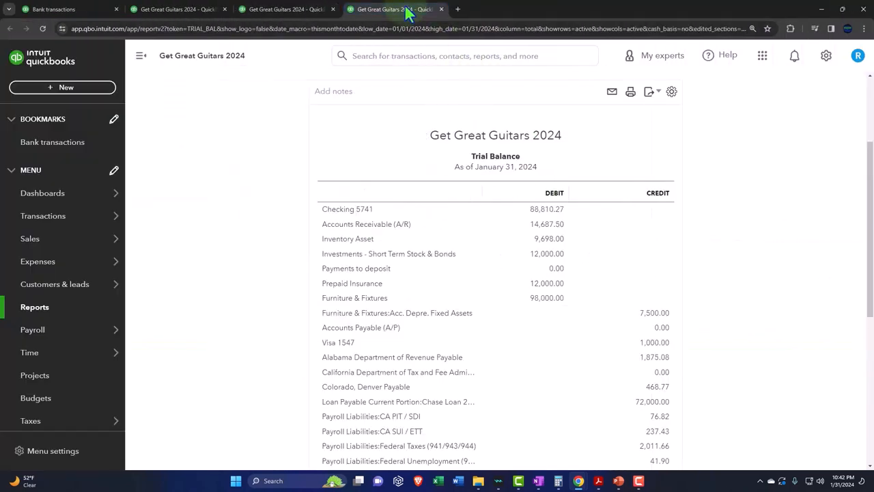
# Step: Run the Trial Balance for 01/01/2024–02/29/2024 with columns displayed by Months
pyautogui.click(141, 55)
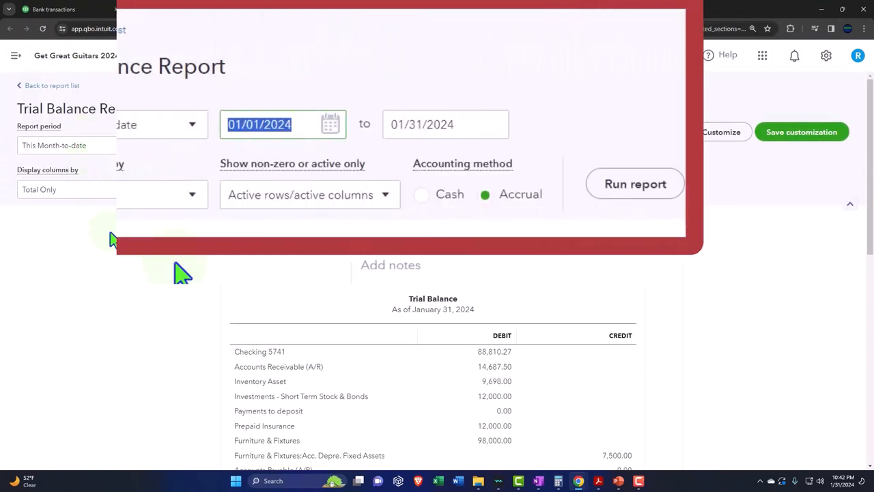
pyautogui.write('010124')
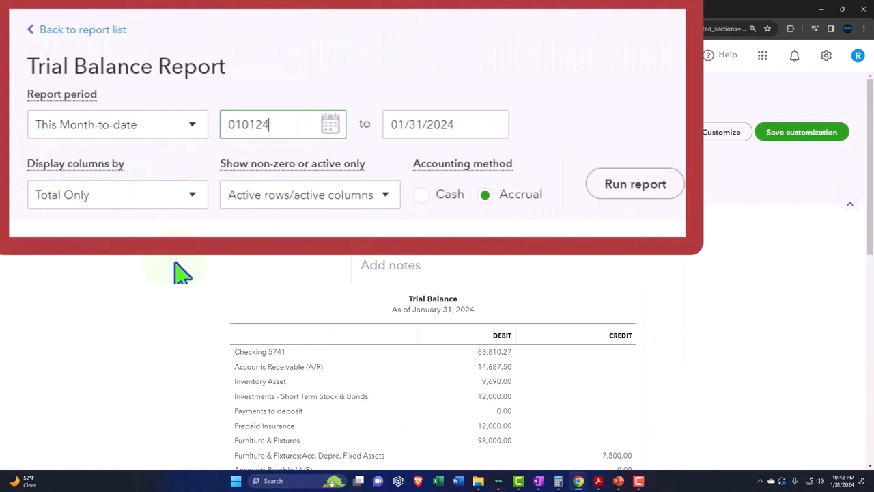
pyautogui.write('022924')
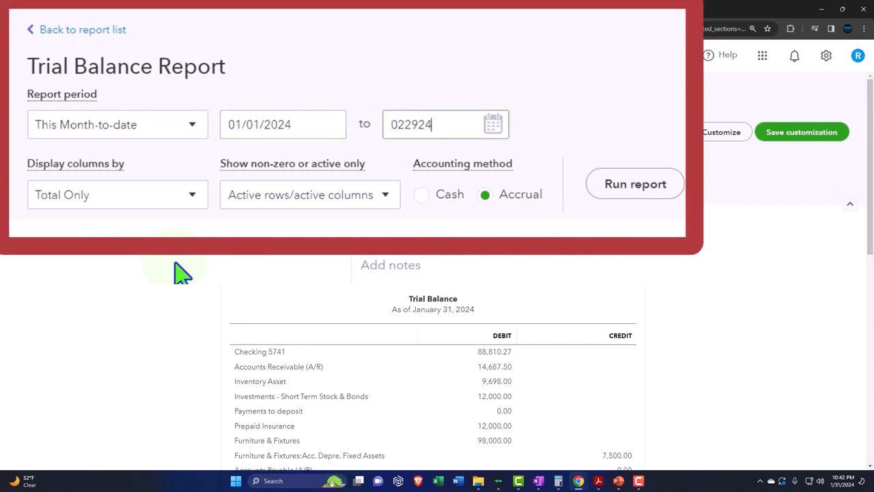
pyautogui.click(192, 194)
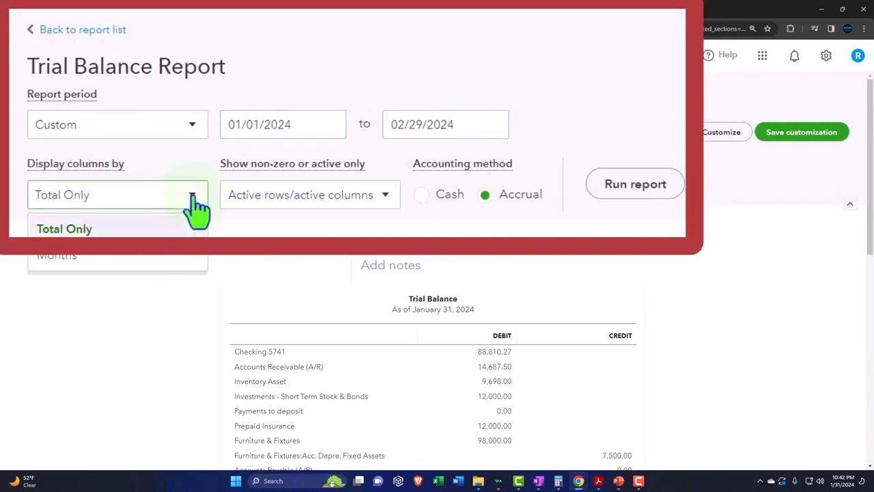
pyautogui.click(57, 255)
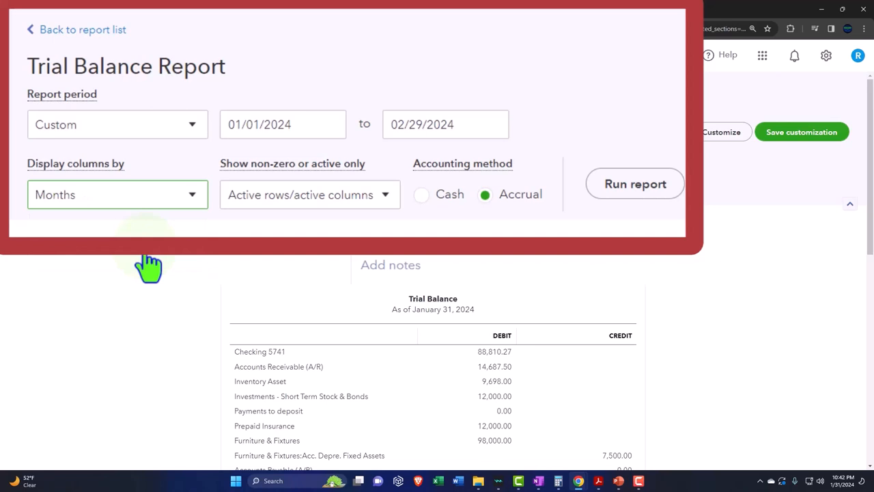
pyautogui.moveTo(285, 272)
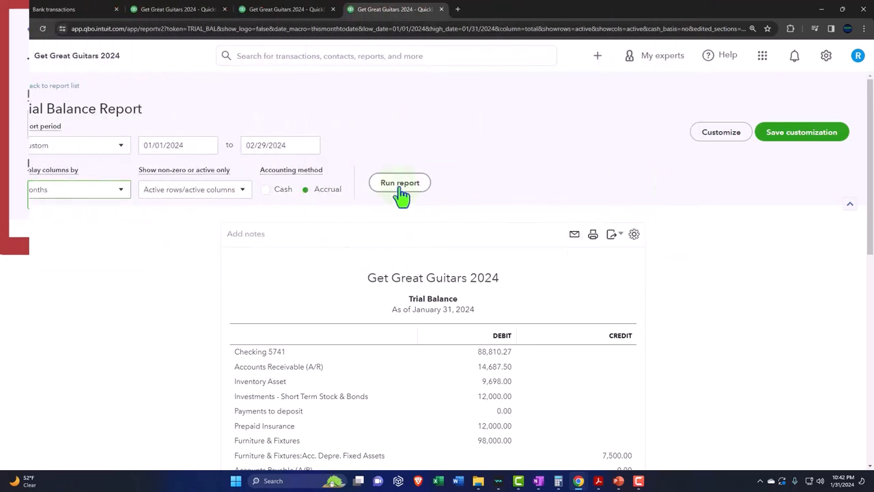
pyautogui.click(400, 182)
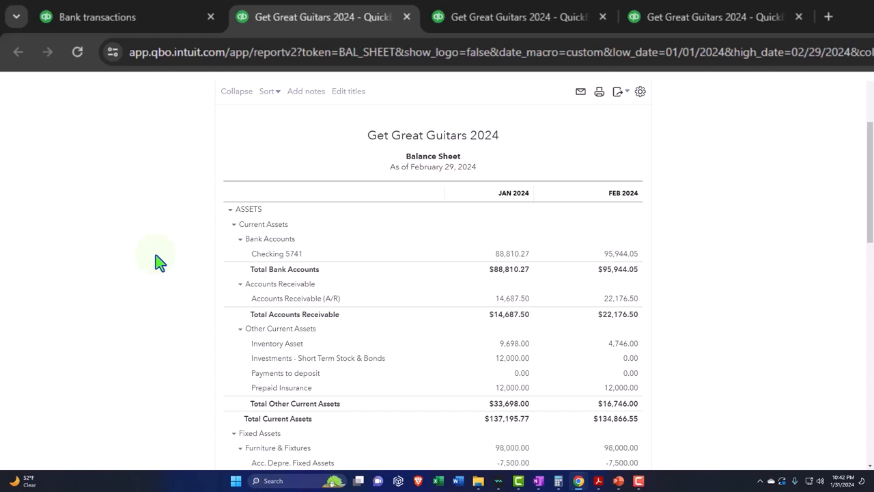
pyautogui.moveTo(505, 208)
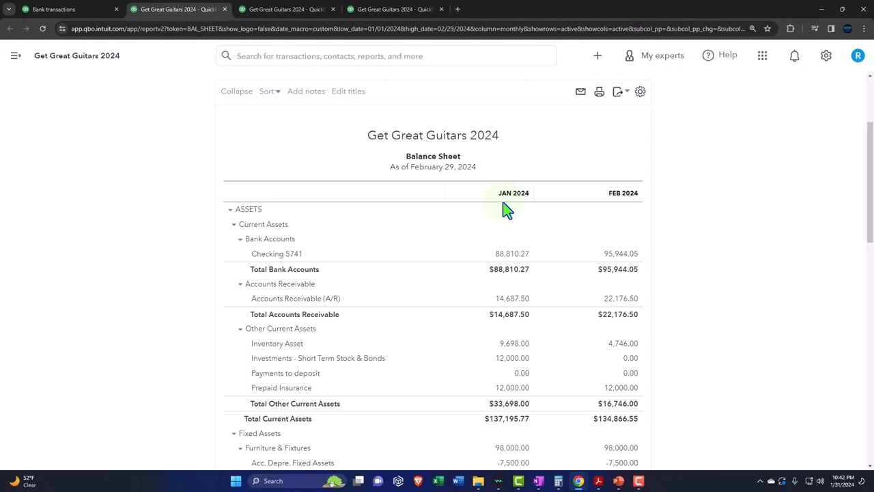
pyautogui.moveTo(511, 253)
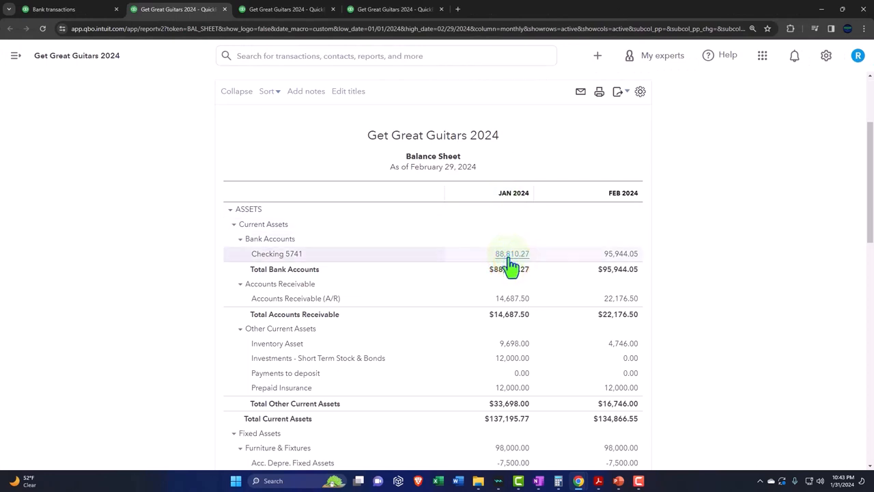
pyautogui.moveTo(599, 481)
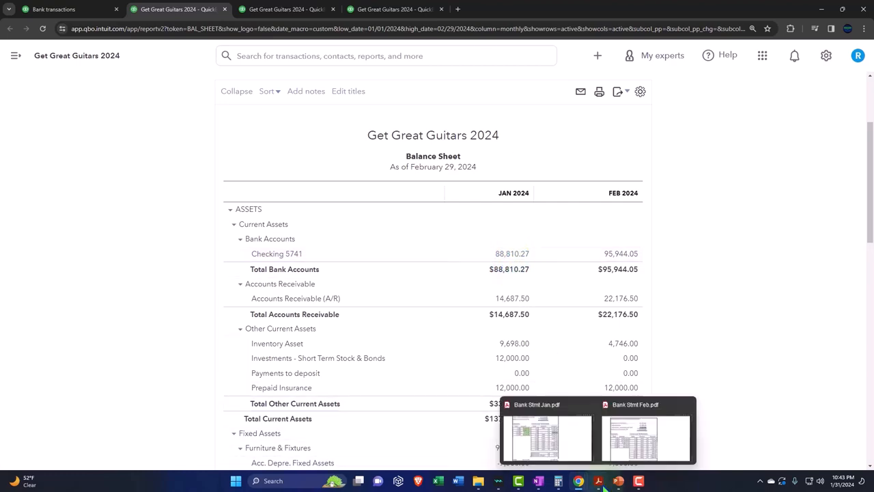
# Step: Switch to the bank statement PDF in Acrobat to compare against the Balance Sheet
pyautogui.click(547, 437)
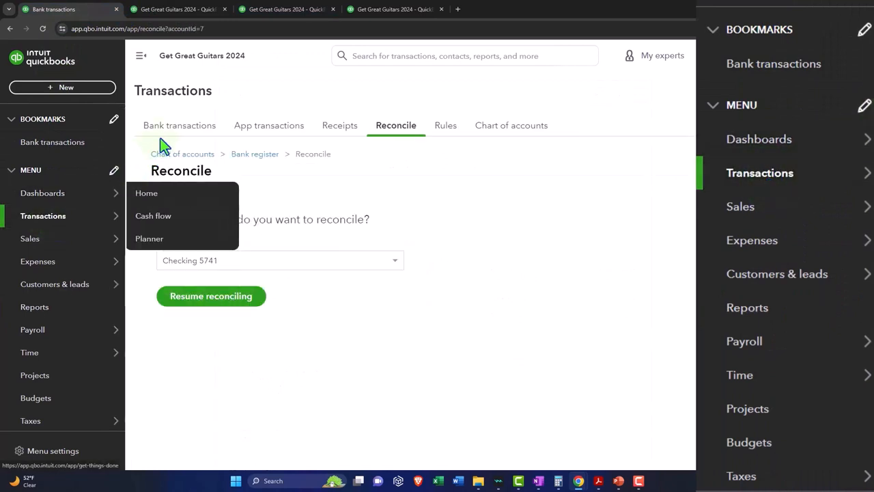
# Step: Visit the Bank transactions page, then go back to reconciling Checking 5741
pyautogui.click(180, 125)
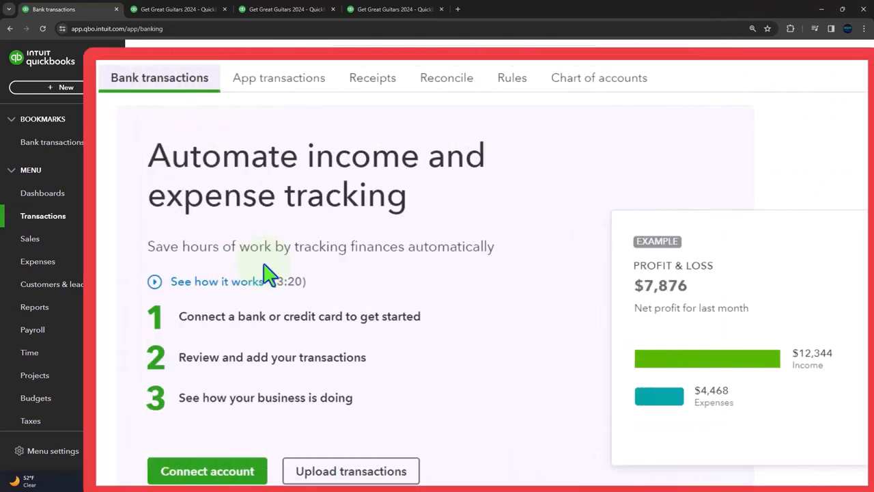
pyautogui.moveTo(446, 88)
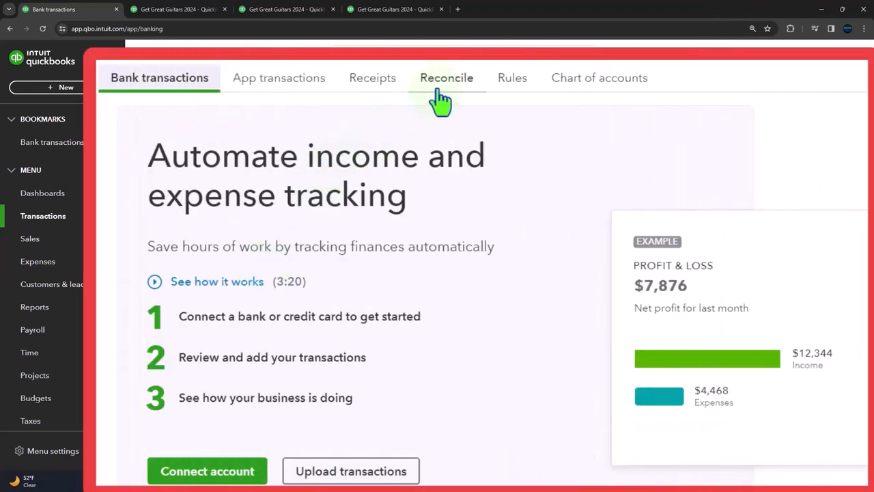
pyautogui.click(445, 77)
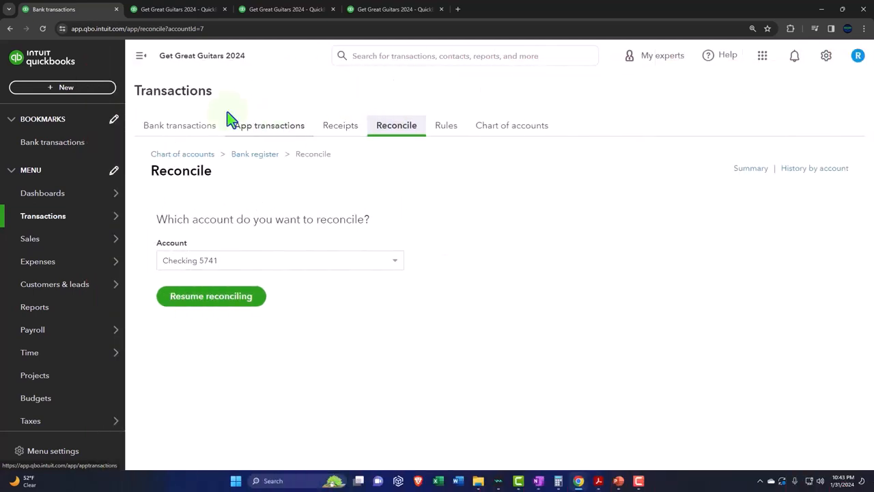
# Step: Resume the in-progress Checking 5741 reconciliation and open its statement info editor
pyautogui.click(142, 55)
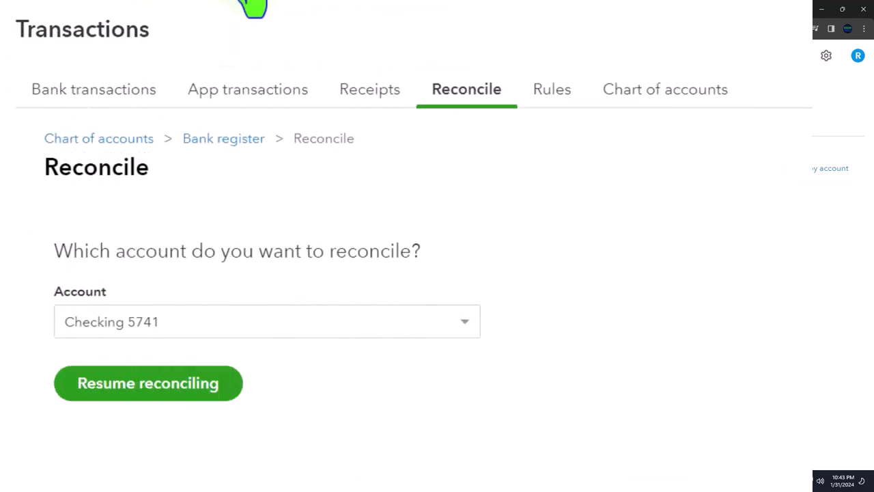
pyautogui.moveTo(190, 352)
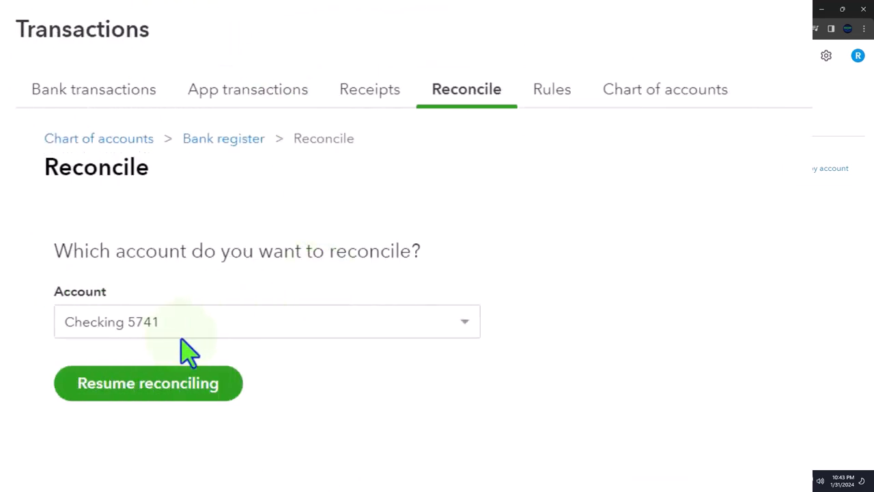
pyautogui.click(148, 383)
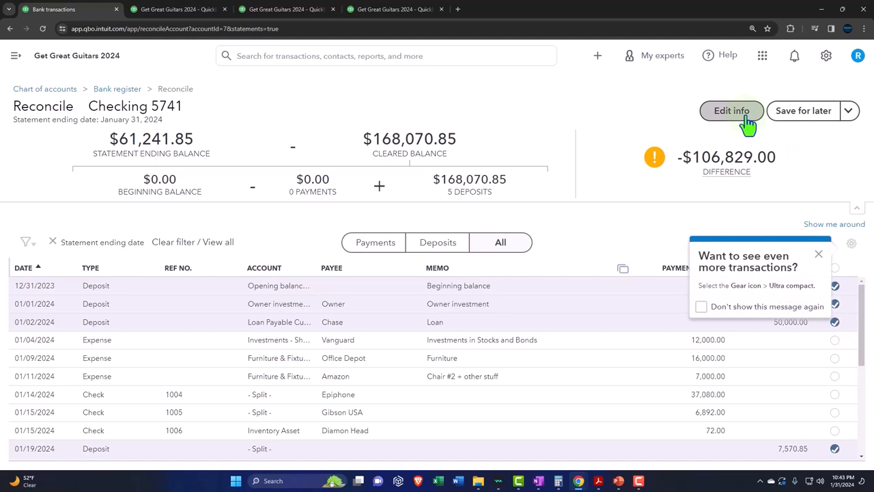
pyautogui.click(732, 110)
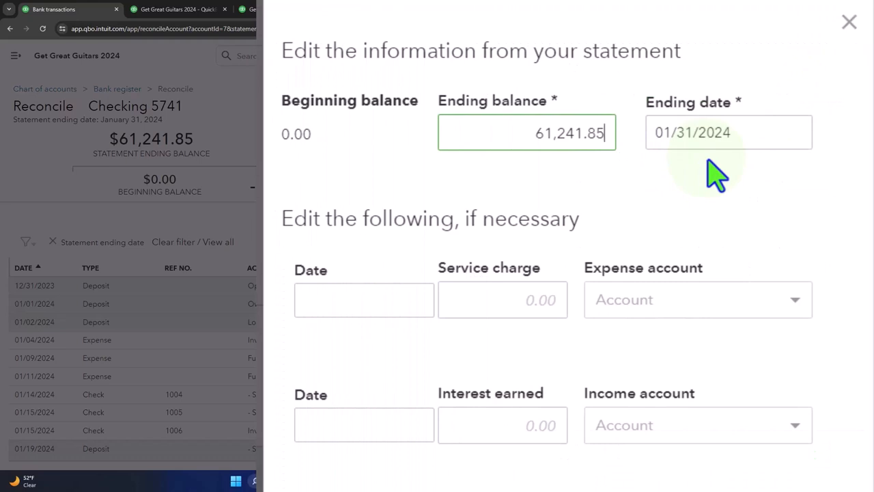
pyautogui.moveTo(441, 342)
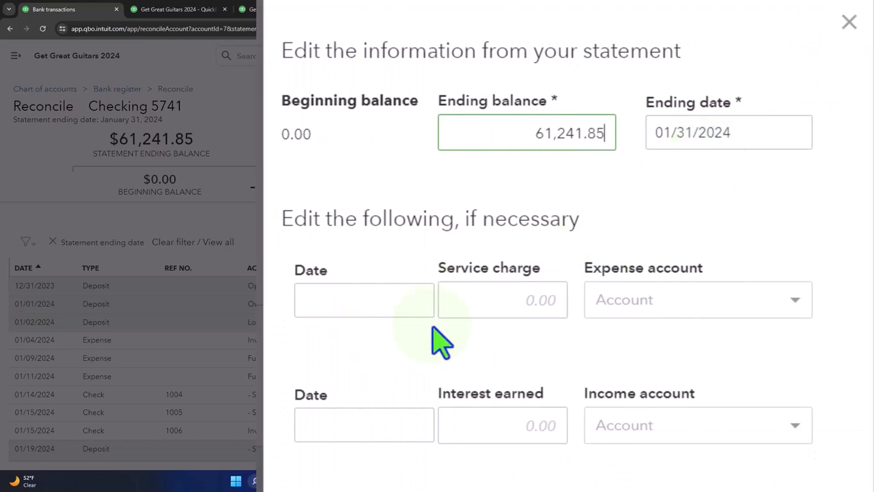
pyautogui.moveTo(456, 485)
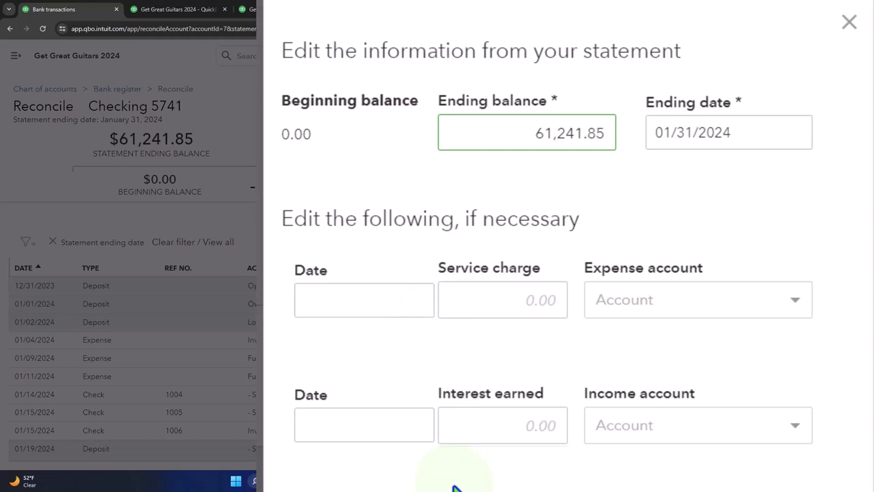
pyautogui.moveTo(659, 246)
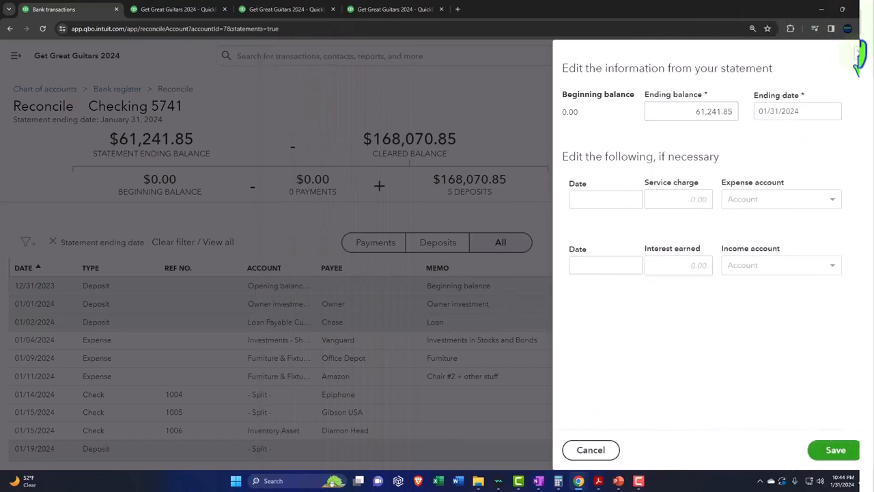
# Step: Save the 61,241.85 ending balance and 01/31/2024 date, and dismiss the more-transactions tip
pyautogui.click(835, 450)
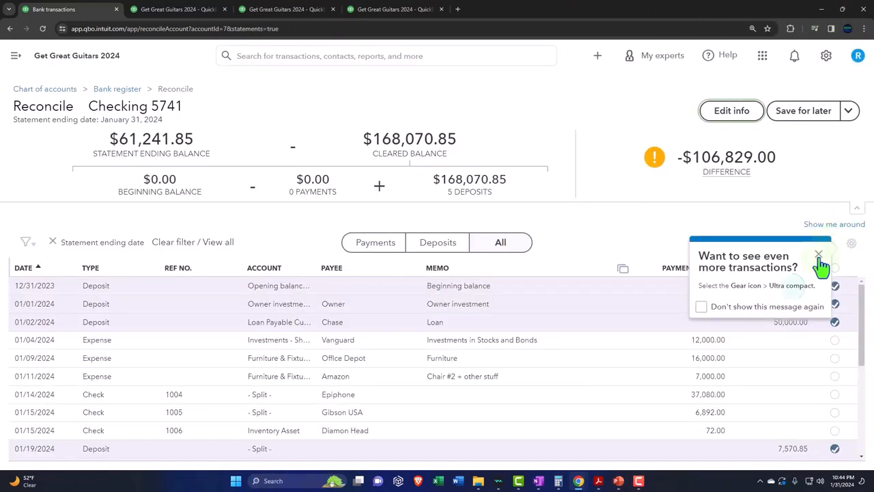
pyautogui.click(819, 255)
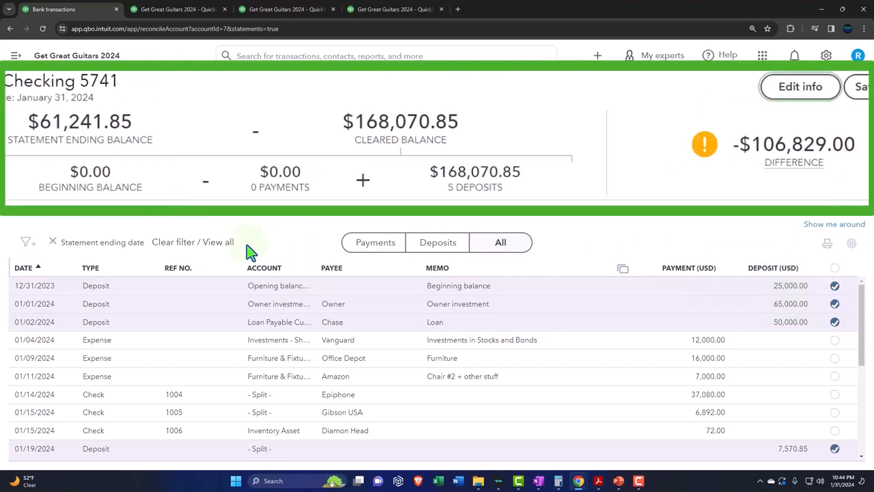
pyautogui.moveTo(44, 174)
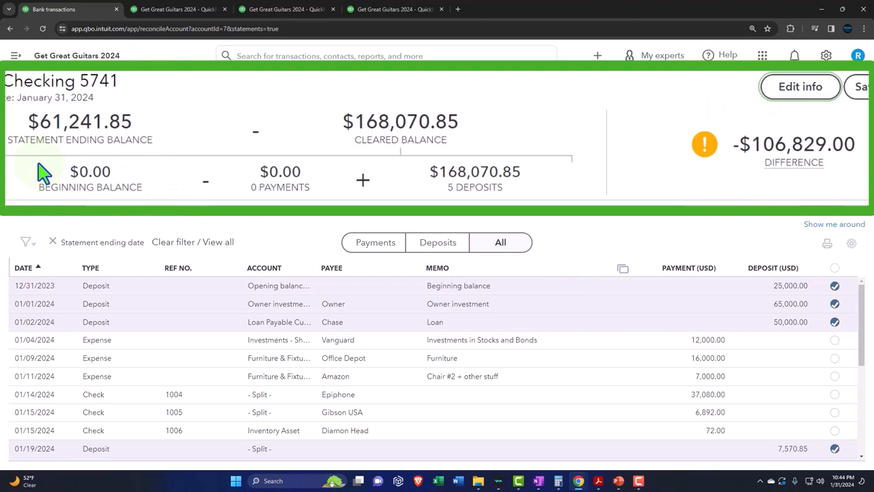
pyautogui.moveTo(109, 164)
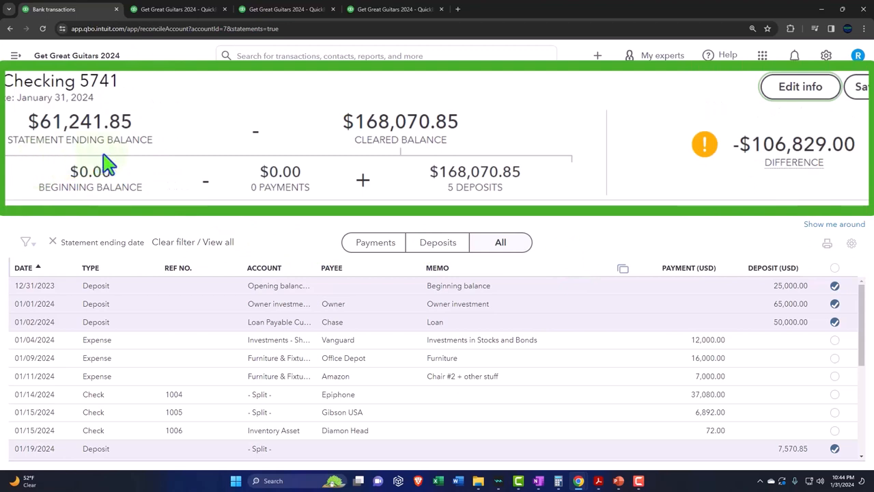
pyautogui.moveTo(381, 159)
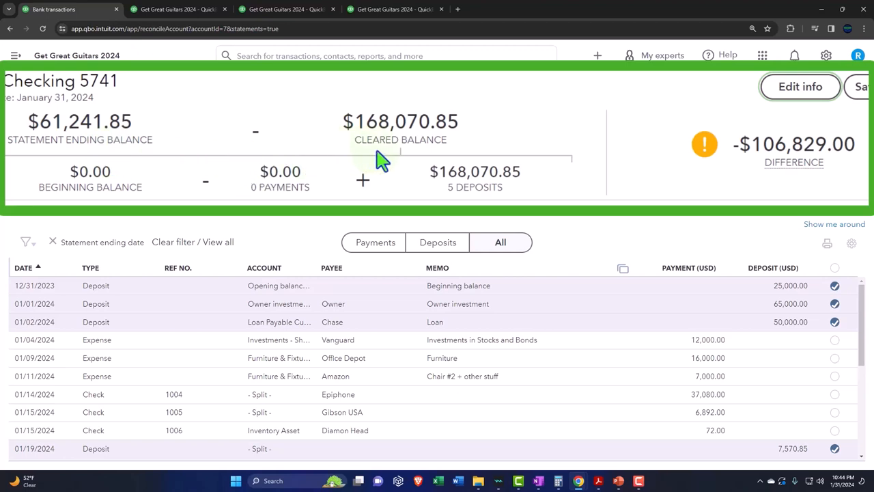
pyautogui.moveTo(406, 169)
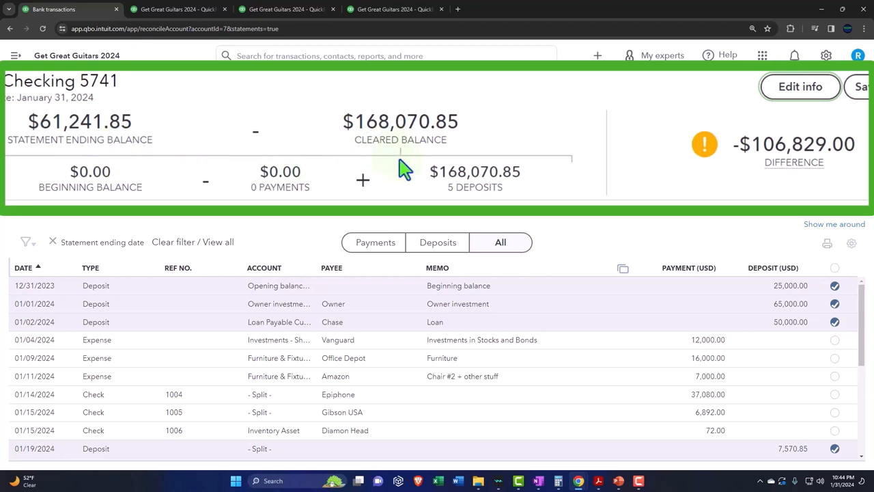
pyautogui.moveTo(169, 219)
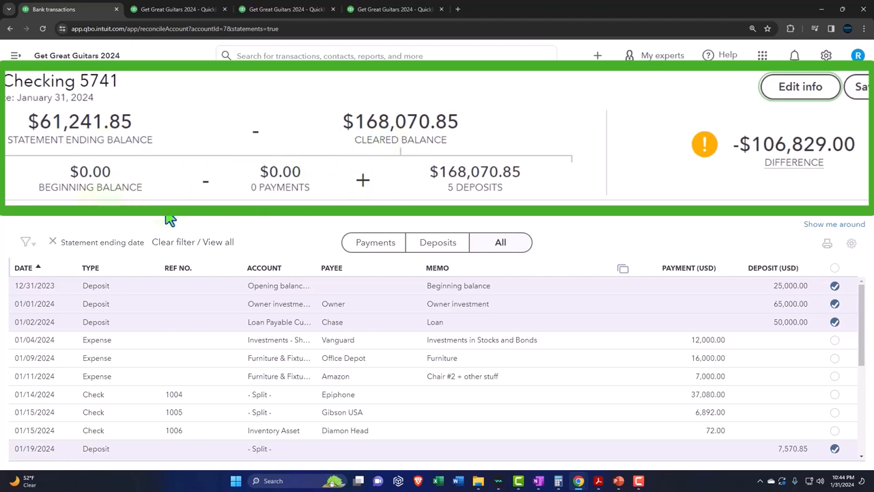
pyautogui.moveTo(458, 215)
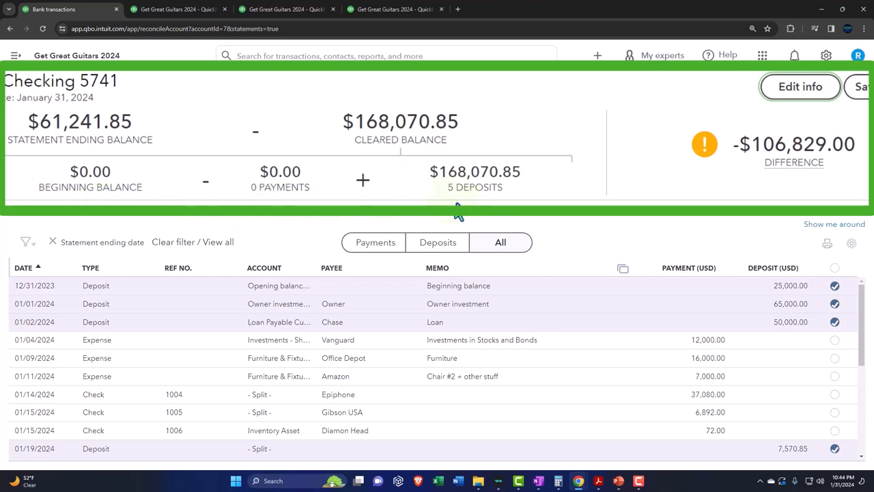
pyautogui.moveTo(772, 198)
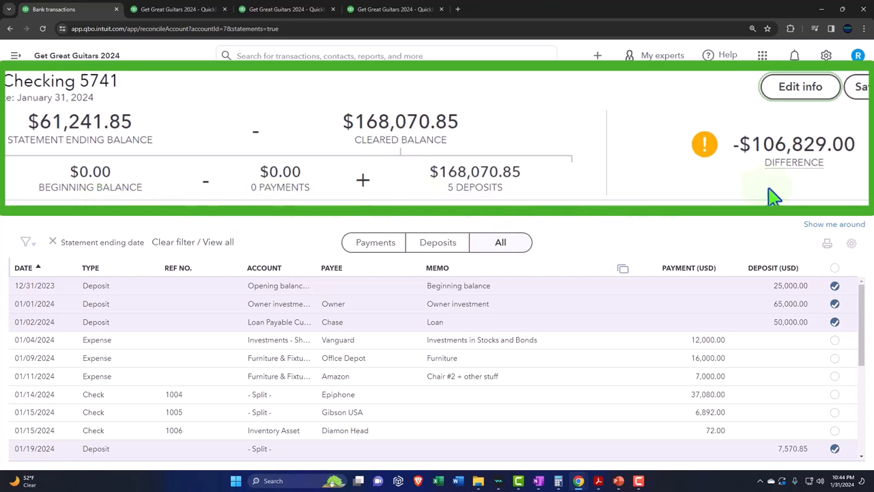
pyautogui.moveTo(191, 157)
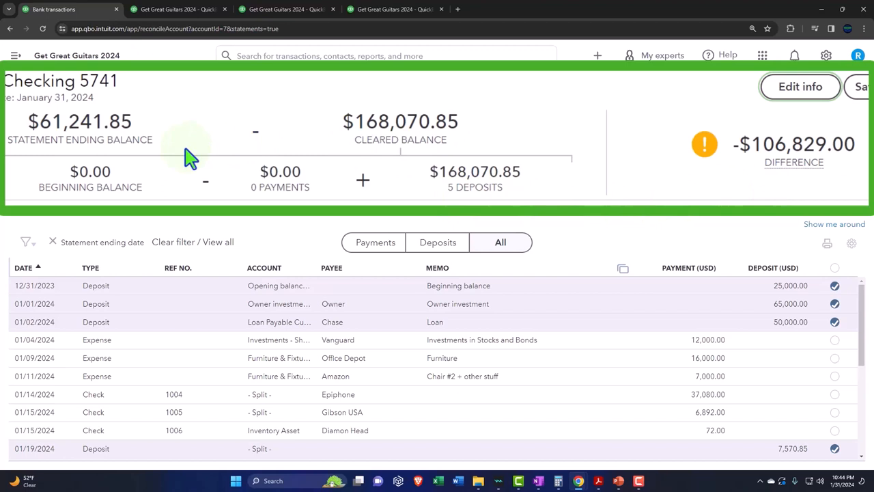
pyautogui.moveTo(380, 143)
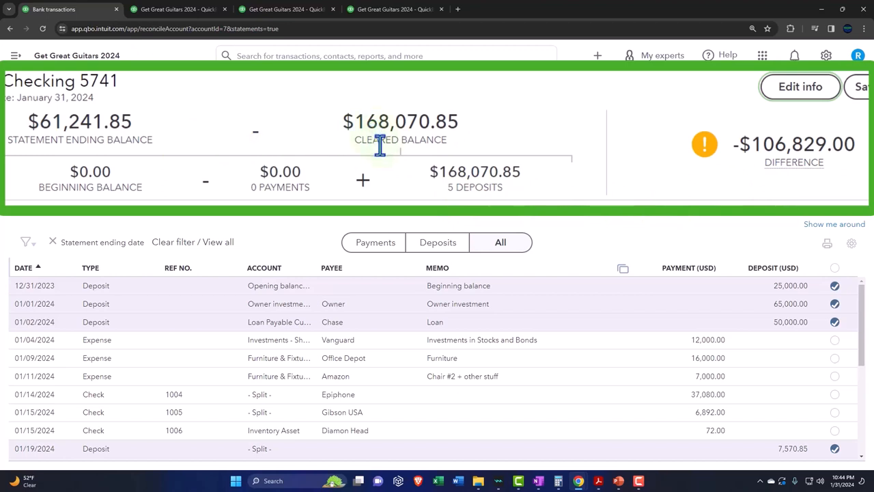
pyautogui.moveTo(441, 113)
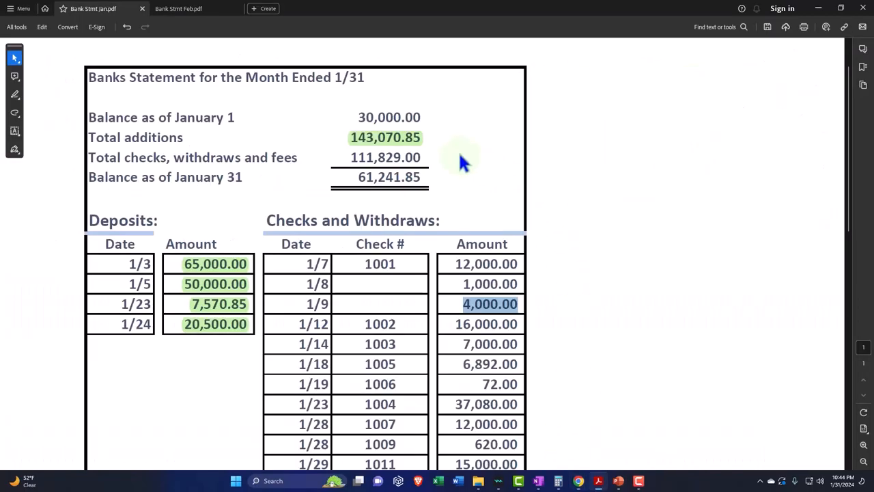
pyautogui.moveTo(816, 12)
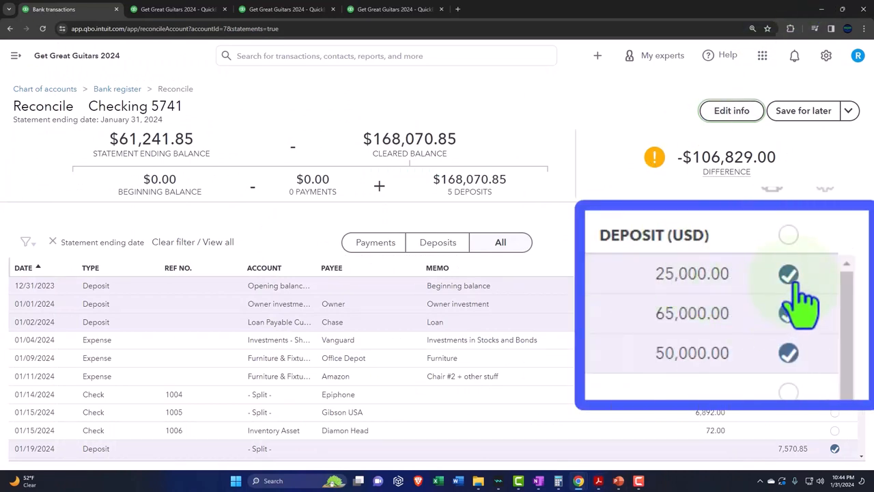
# Step: Un-clear the 25,000.00 opening deposit (difference -81,829.00) and return to Bank Stmt Jan.pdf
pyautogui.click(788, 274)
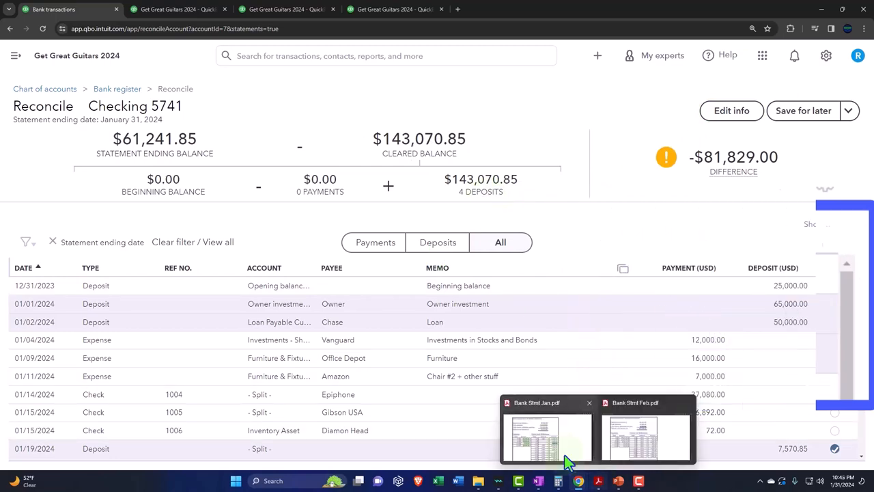
pyautogui.click(547, 438)
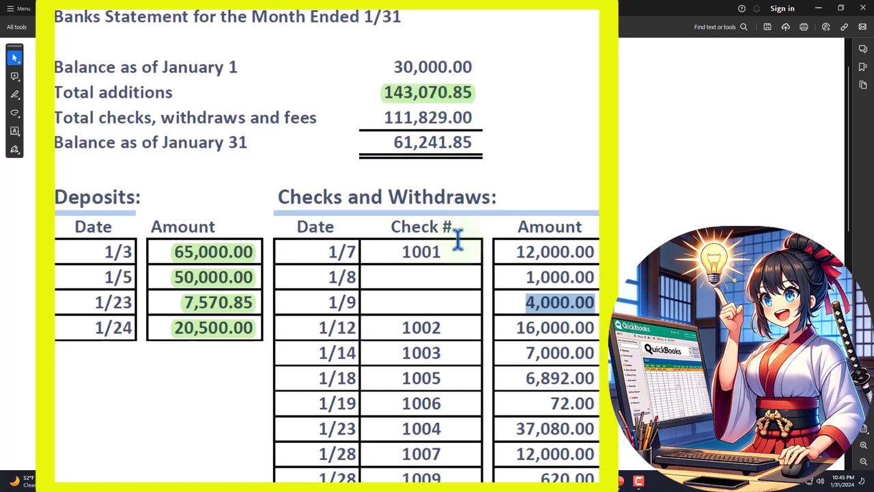
pyautogui.scroll(-3)
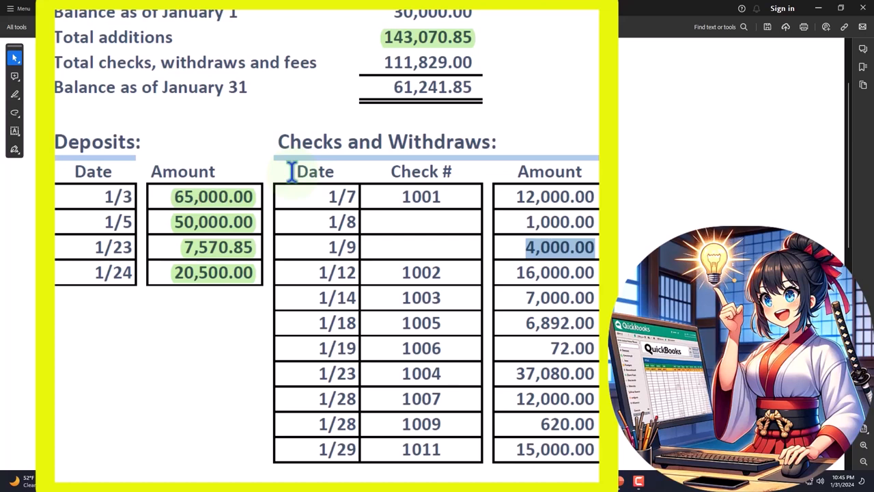
pyautogui.moveTo(236, 238)
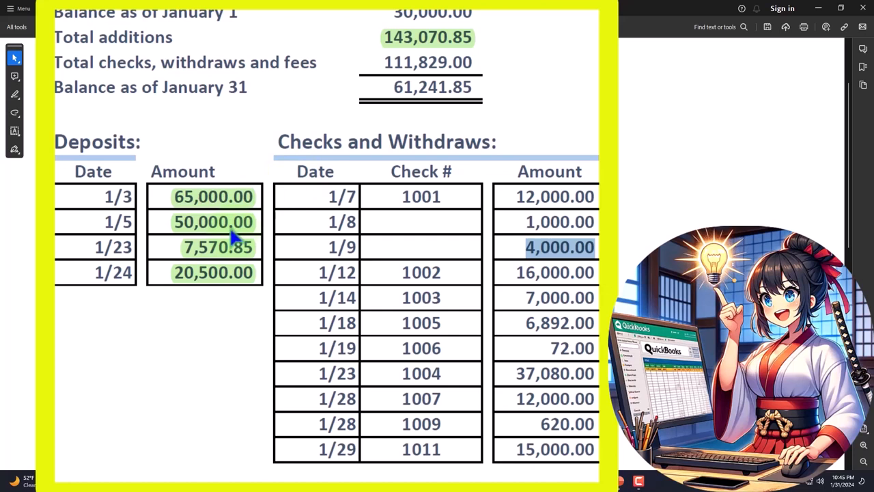
pyautogui.scroll(-3)
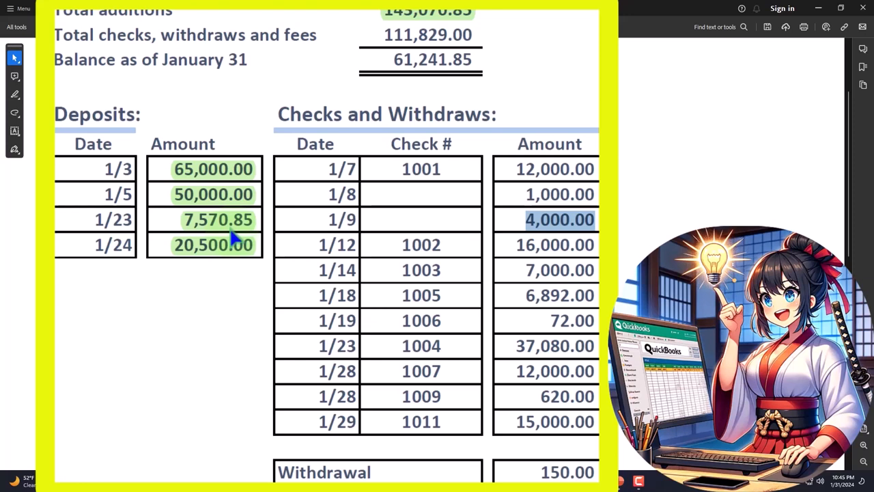
pyautogui.moveTo(282, 226)
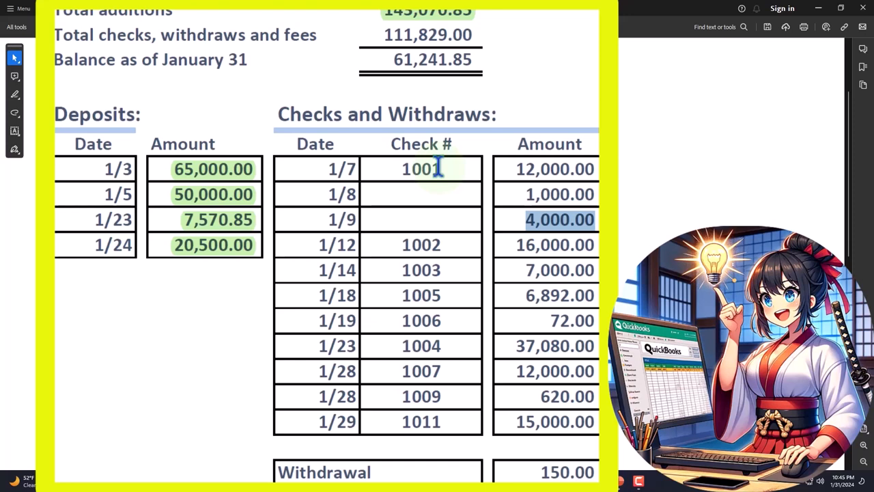
pyautogui.moveTo(375, 174)
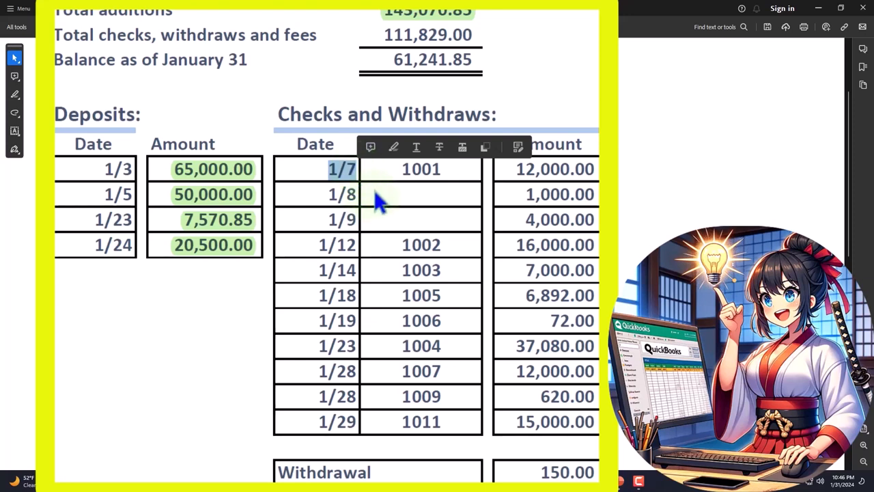
pyautogui.click(420, 169)
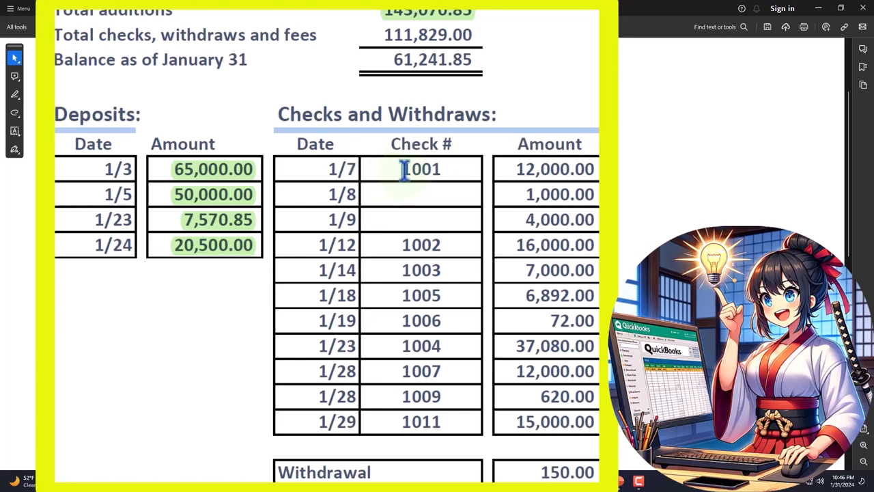
pyautogui.doubleClick(420, 169)
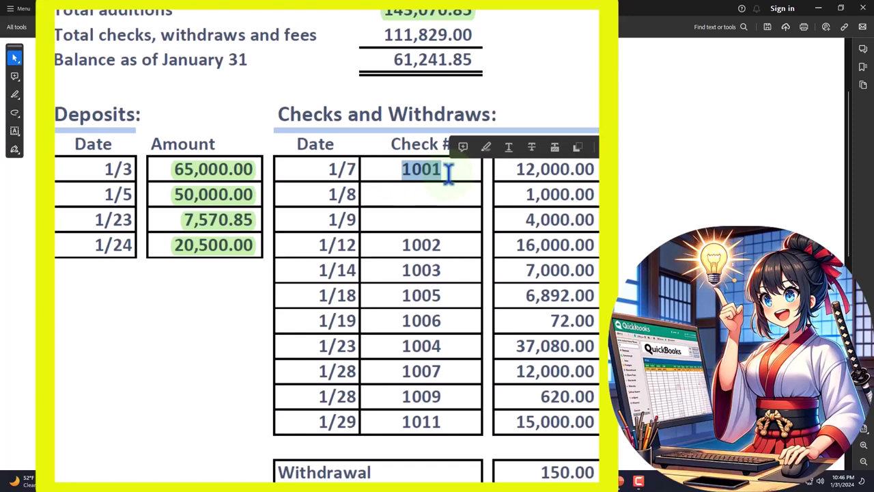
pyautogui.moveTo(379, 198)
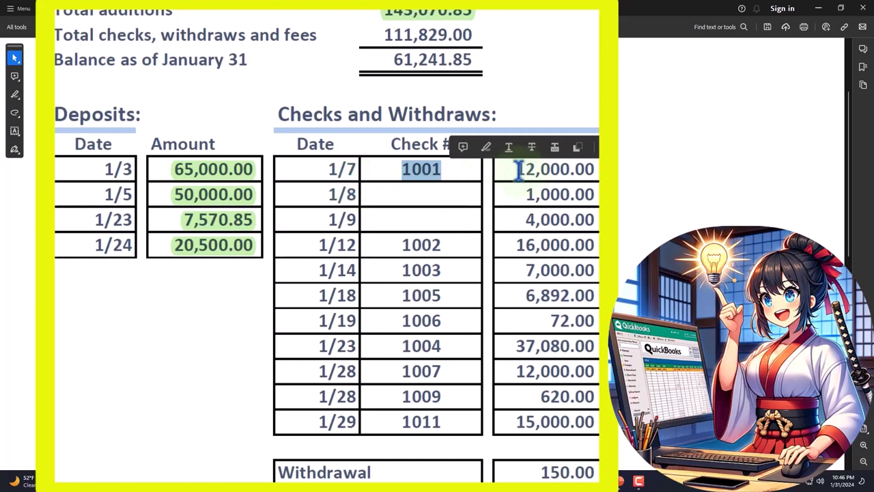
pyautogui.click(553, 168)
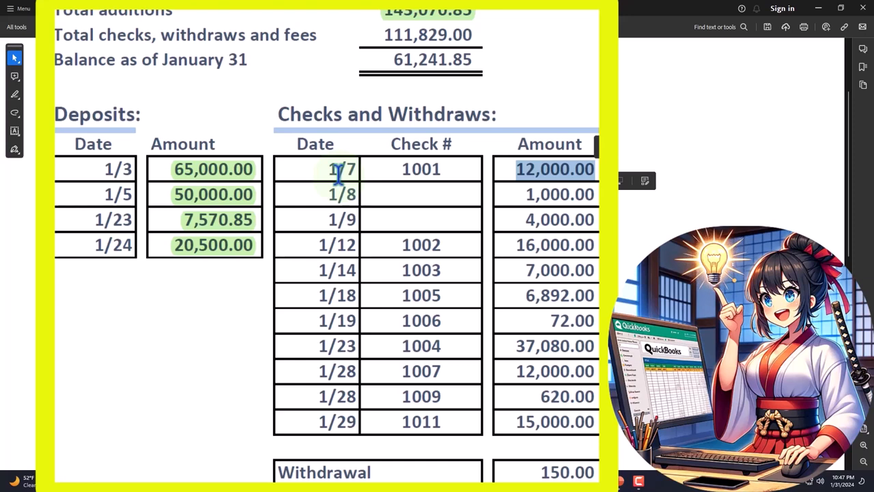
pyautogui.scroll(-3)
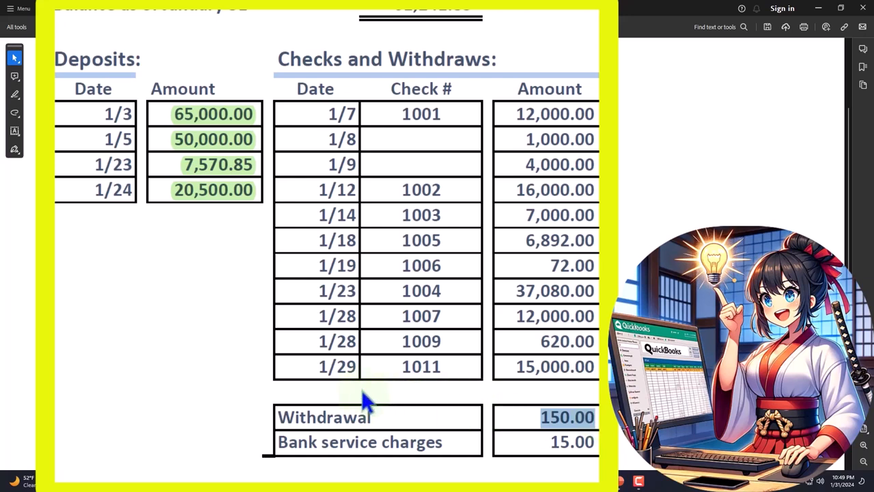
pyautogui.moveTo(334, 355)
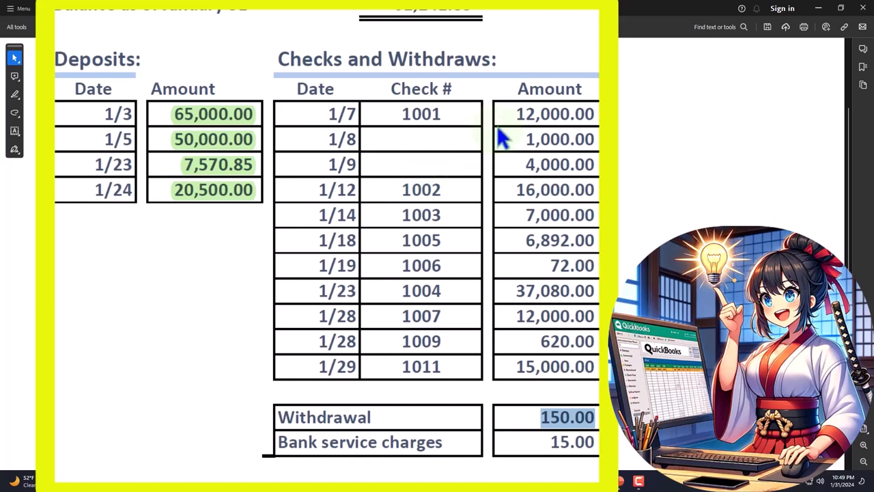
pyautogui.moveTo(511, 122)
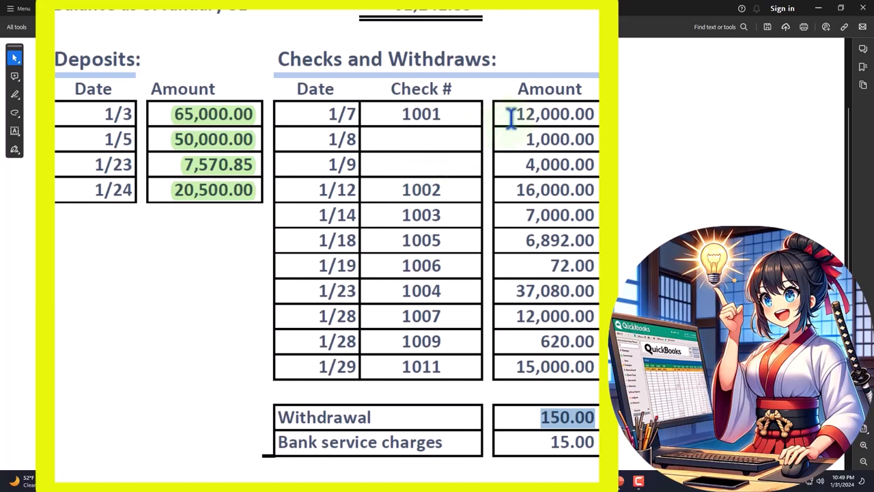